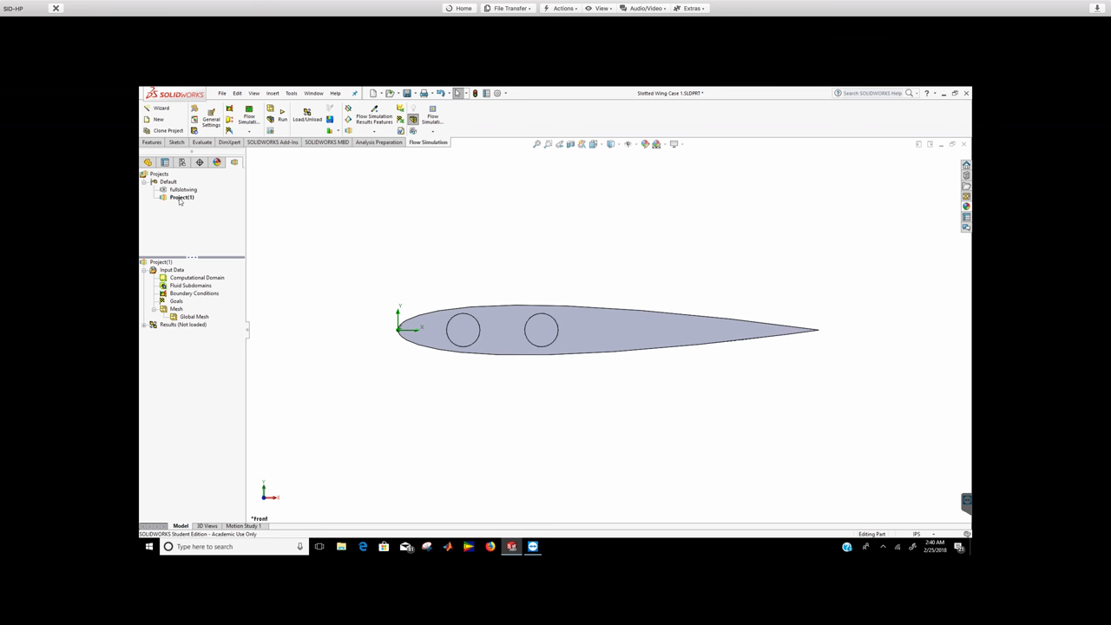
Rename the airfoil flow project to AOA2 through its Properties dialog
right_click(180, 198)
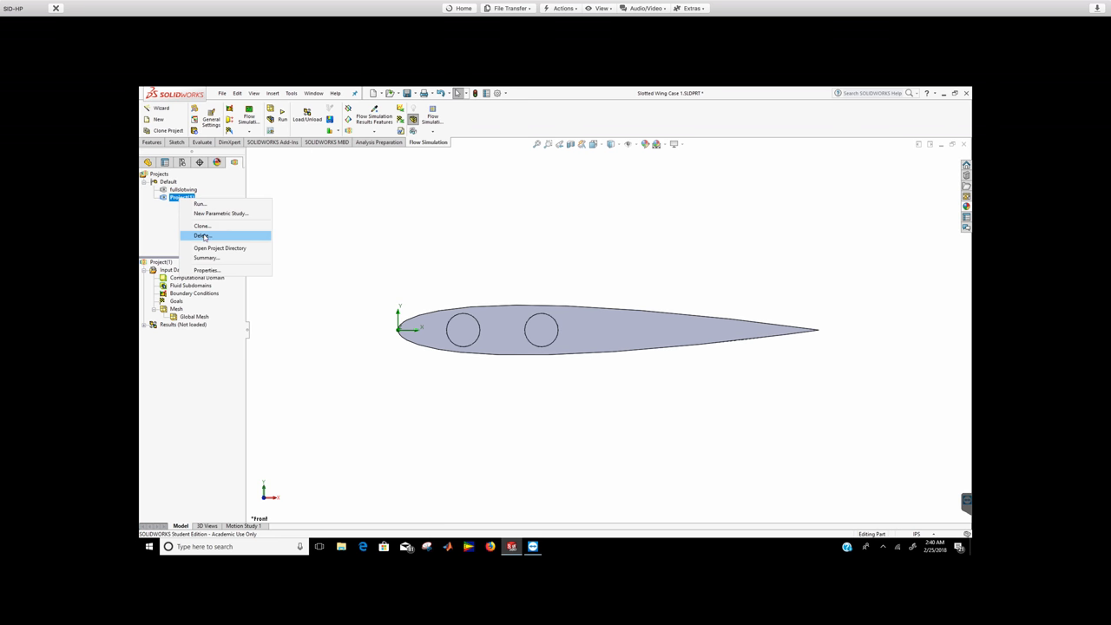
mouse_move(212, 226)
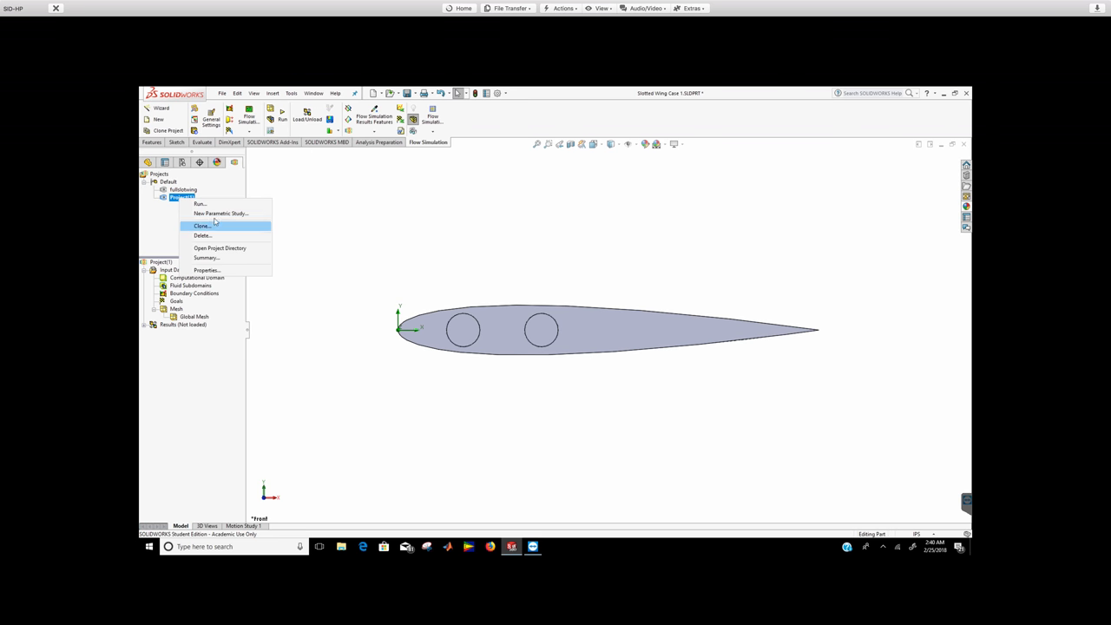
mouse_move(218, 214)
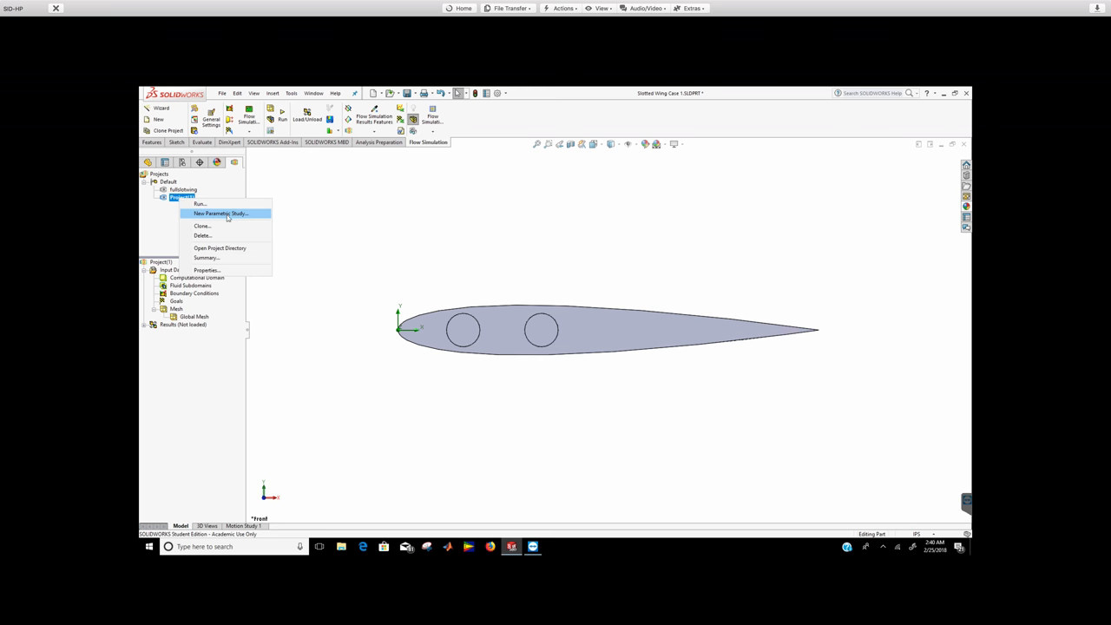
mouse_move(215, 271)
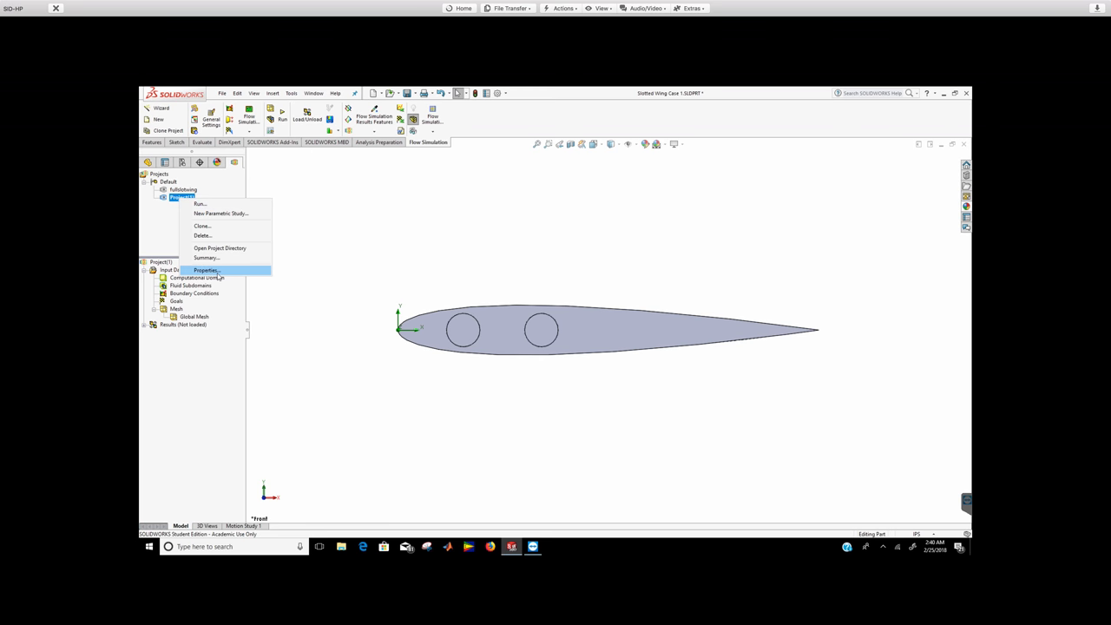
click(206, 271)
text(n0A3)
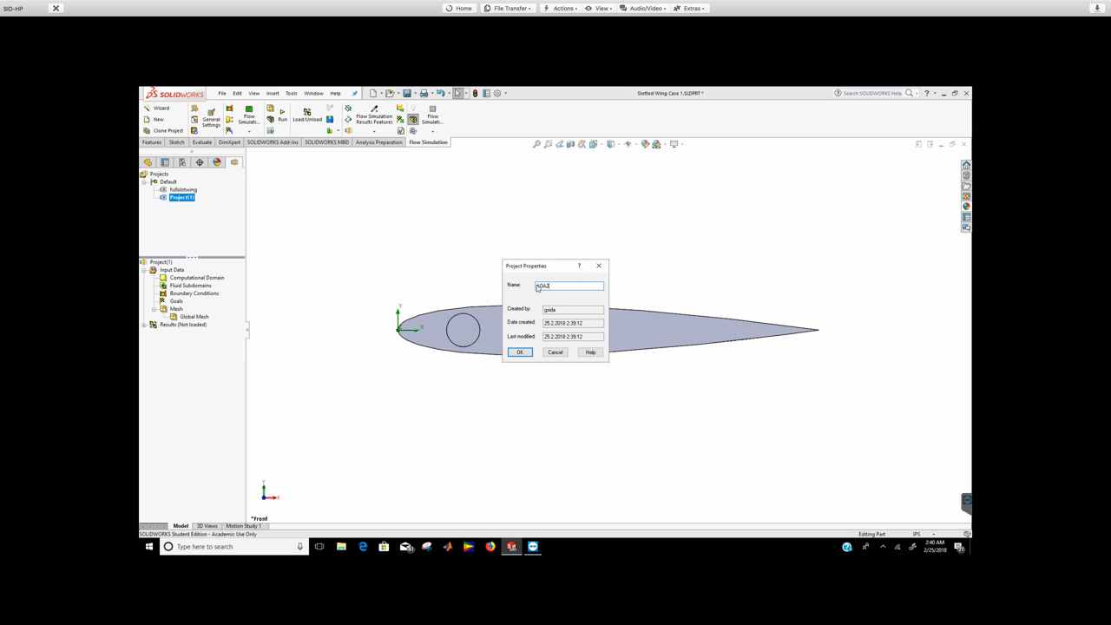
click(518, 352)
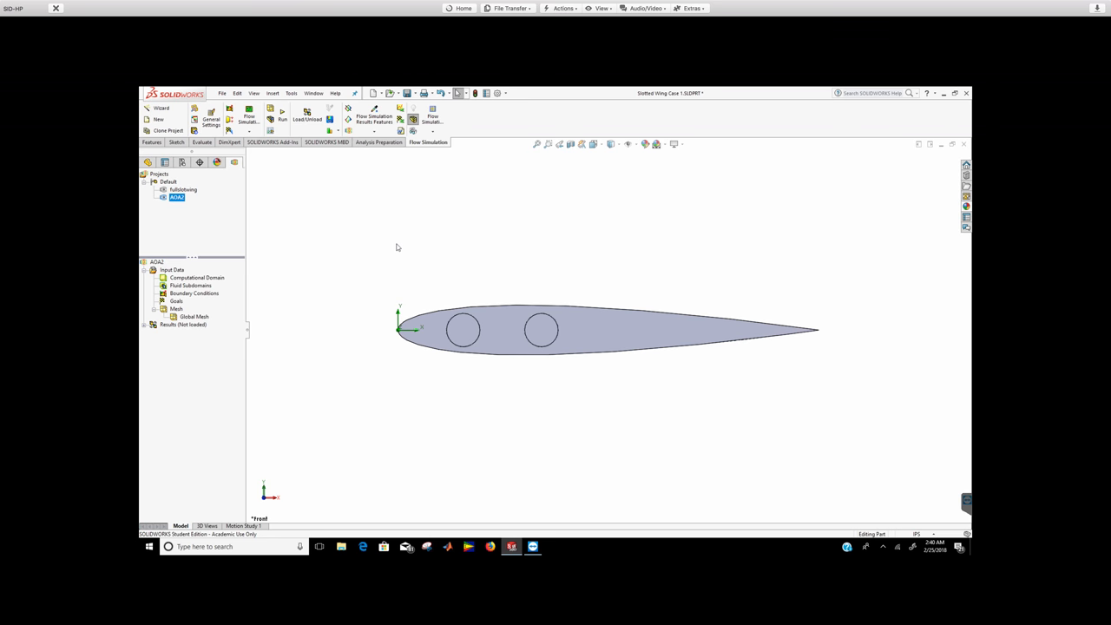
mouse_move(355, 245)
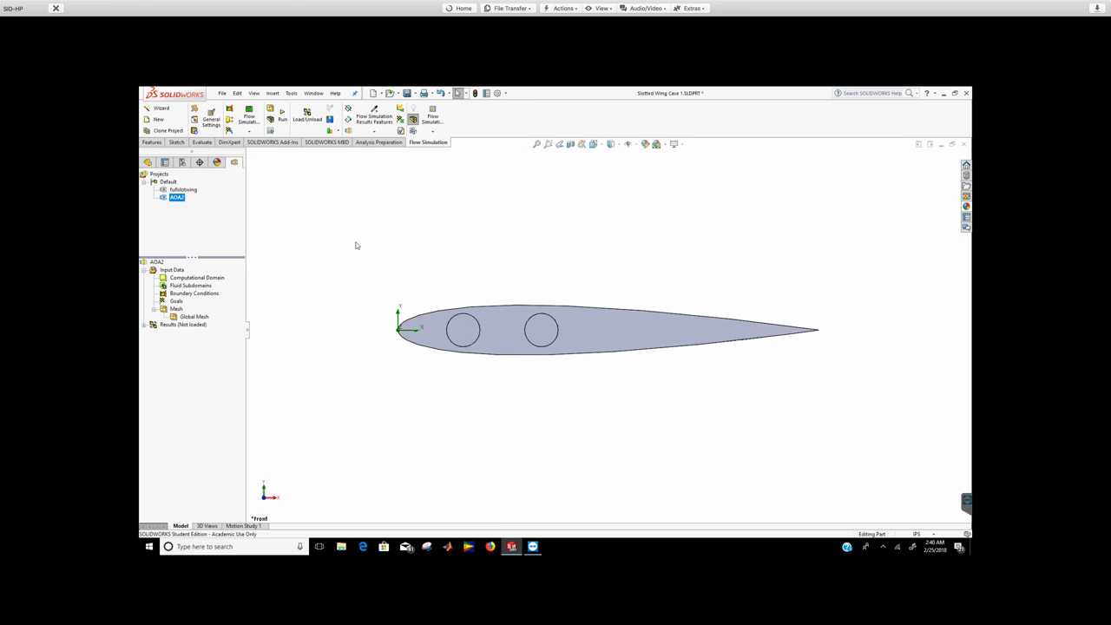
Rotate the wing bodies to the new angle of attack with Move/Copy Body
click(295, 94)
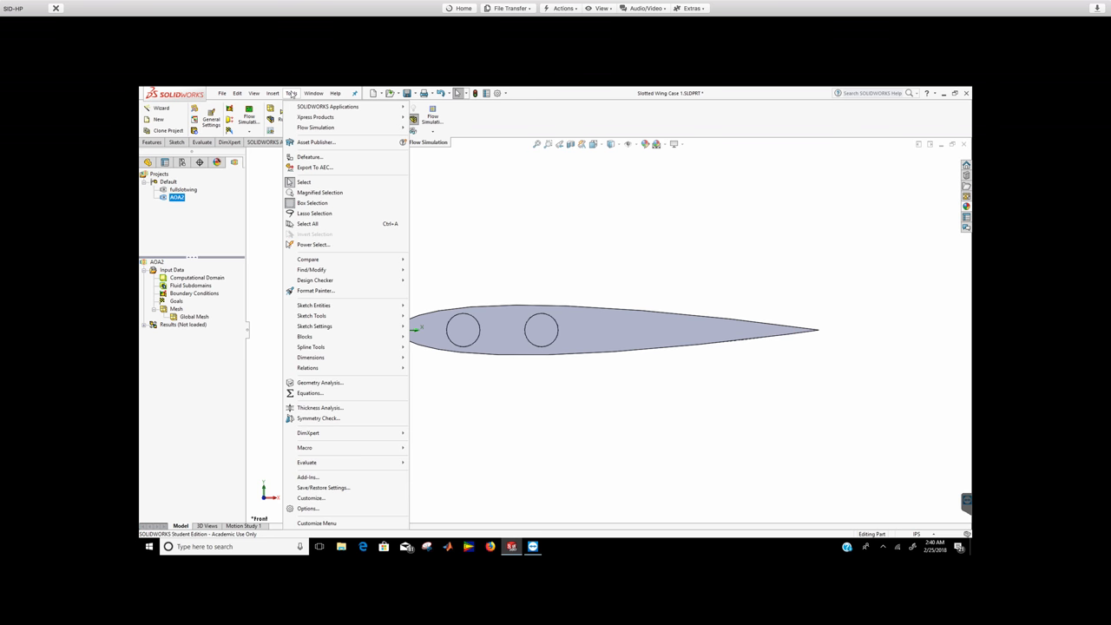
click(276, 93)
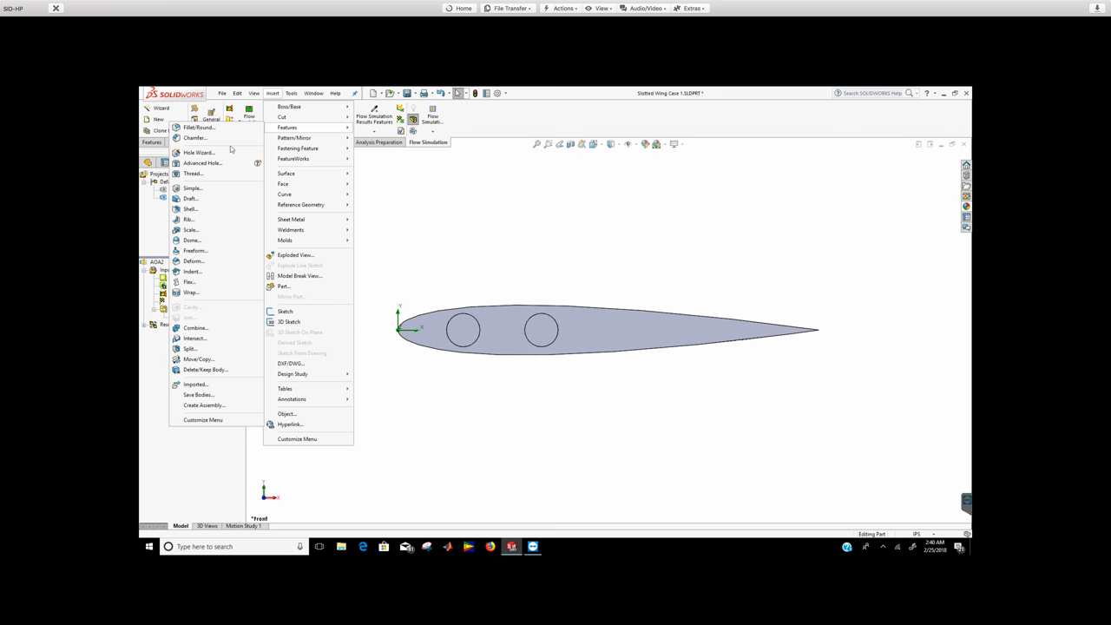
click(196, 360)
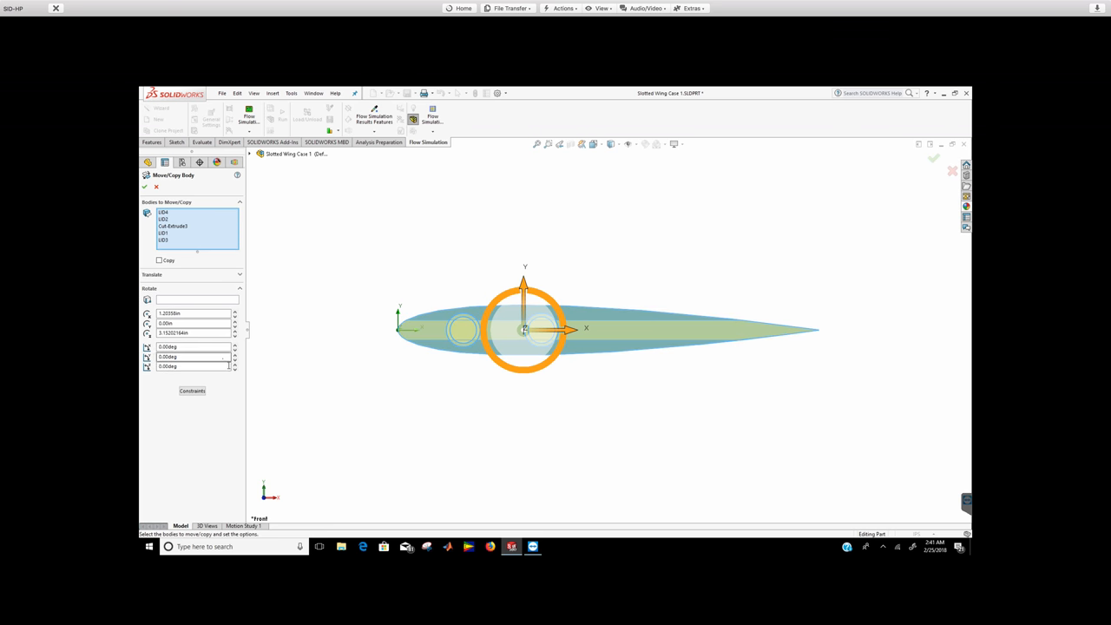
click(236, 371)
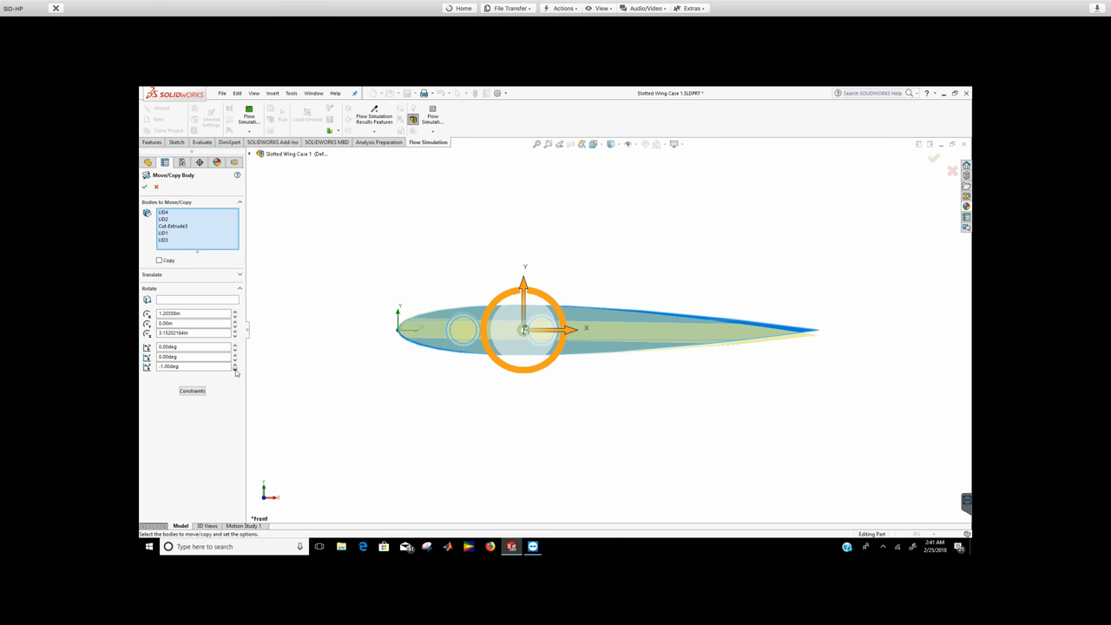
click(236, 368)
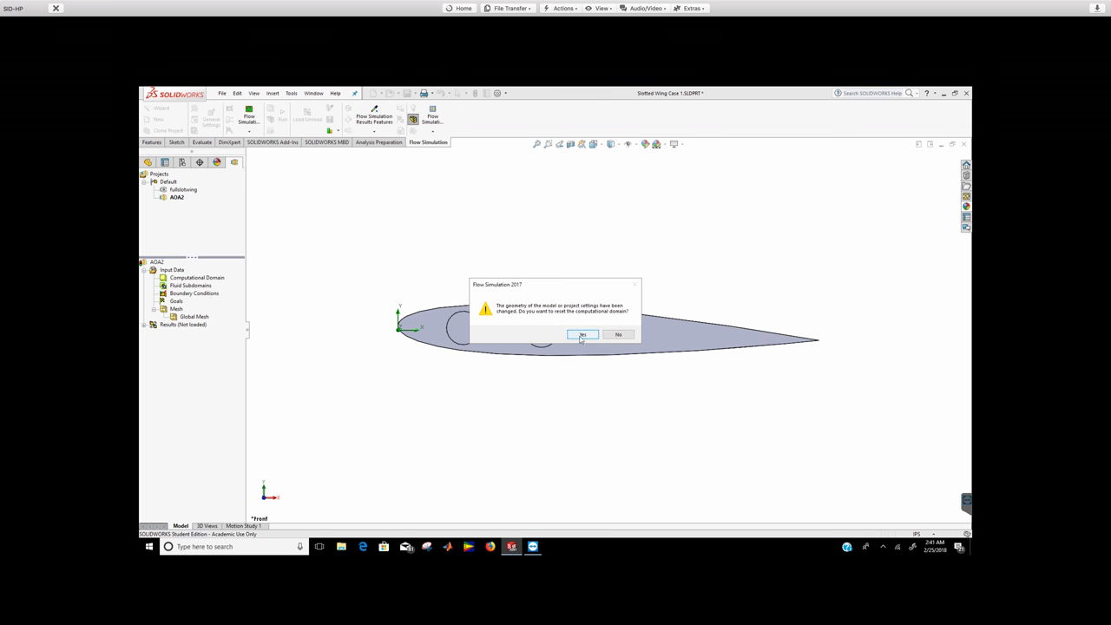
Accept resetting the computational domain so it surrounds the rotated airfoil
click(583, 333)
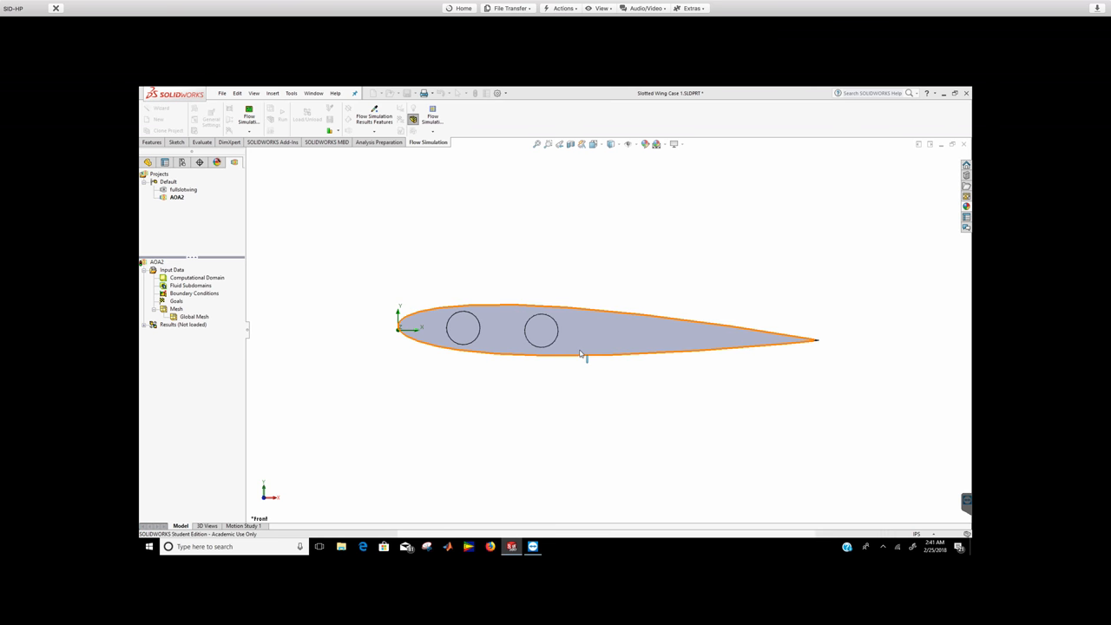
click(177, 198)
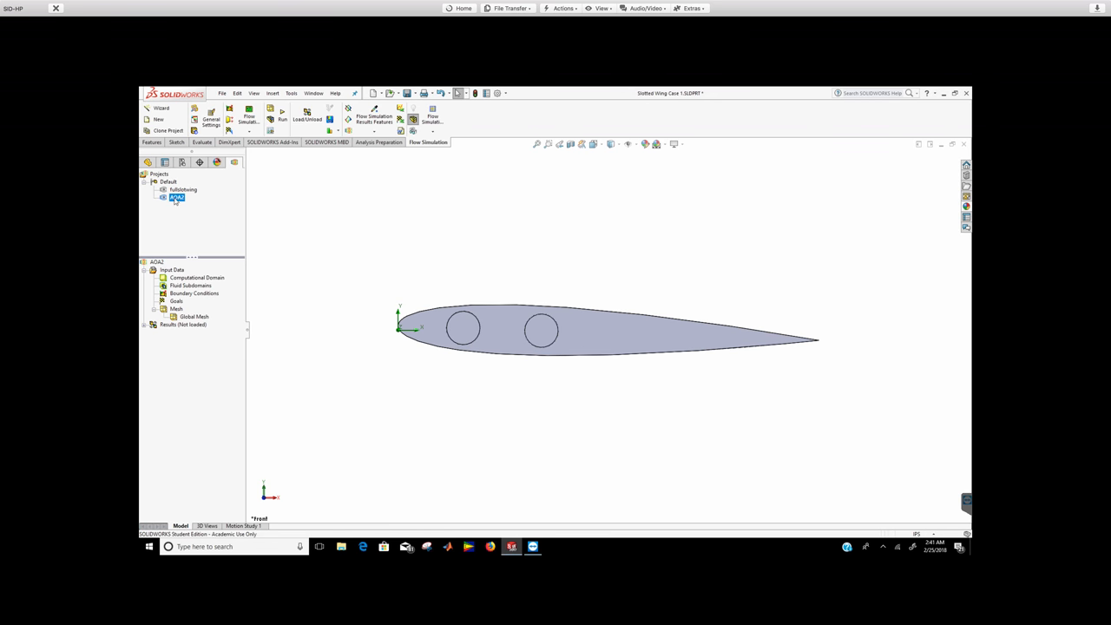
right_click(183, 278)
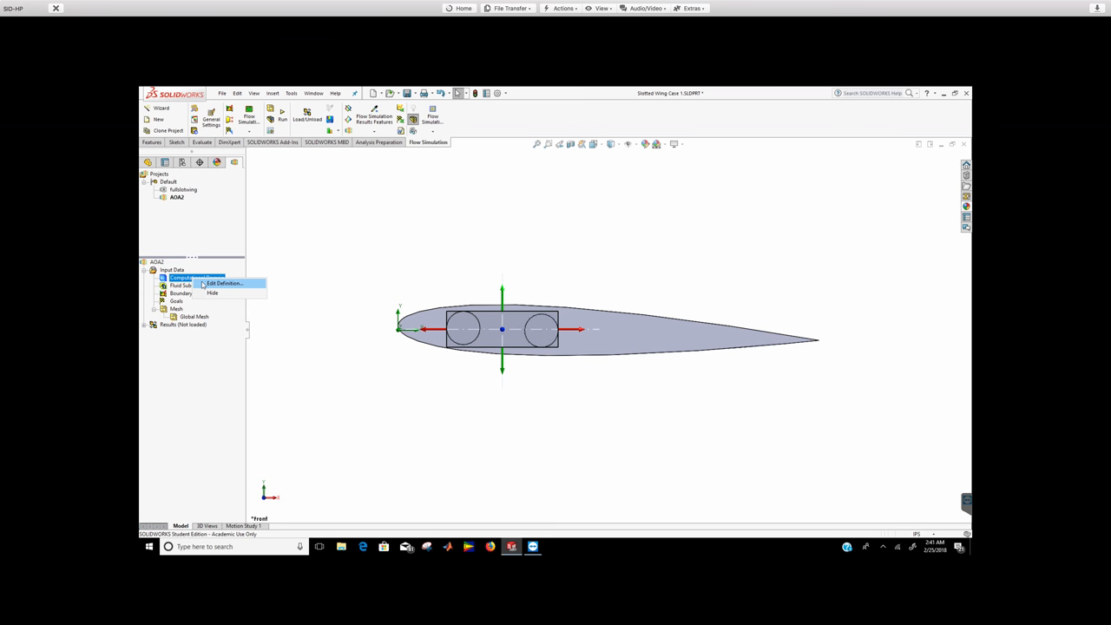
Edit the computational domain definition to show its type and boundary sizes
click(224, 283)
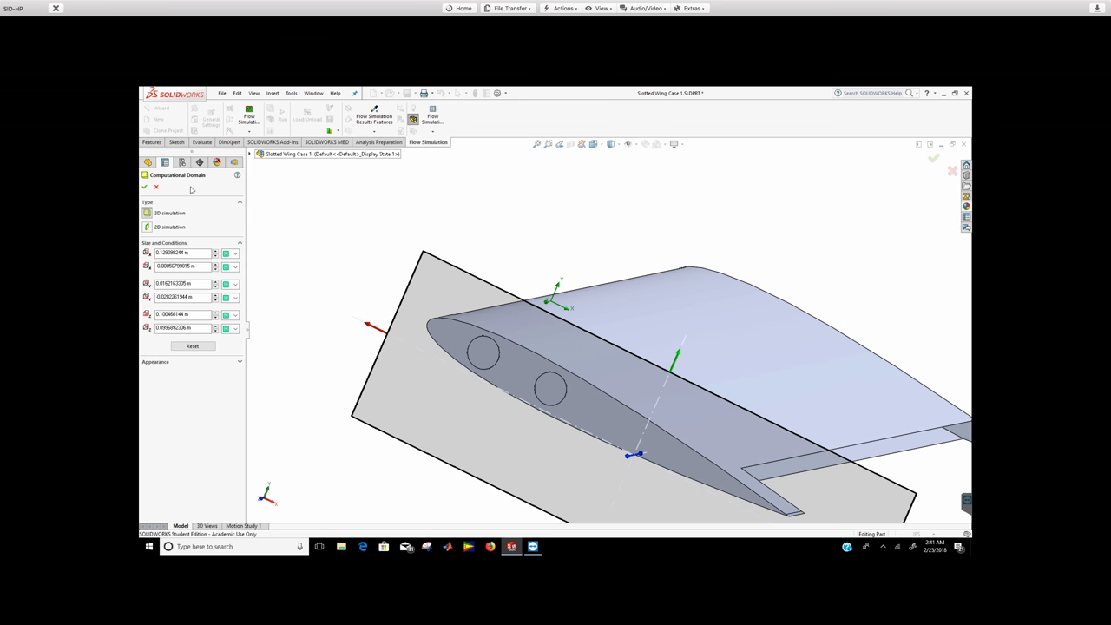
mouse_move(424, 304)
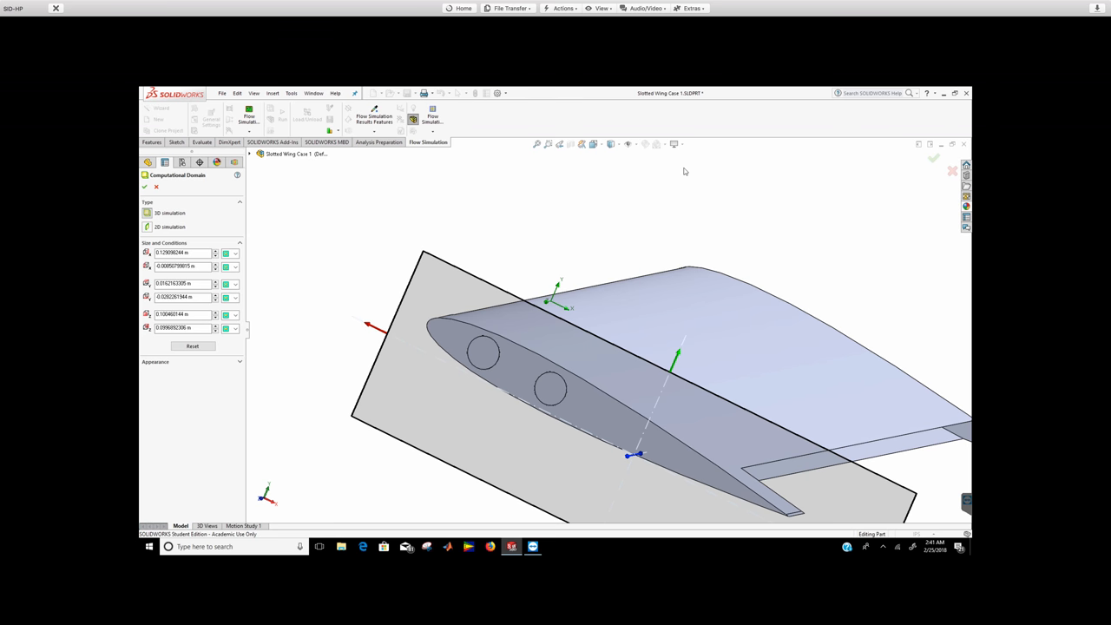
mouse_move(670, 174)
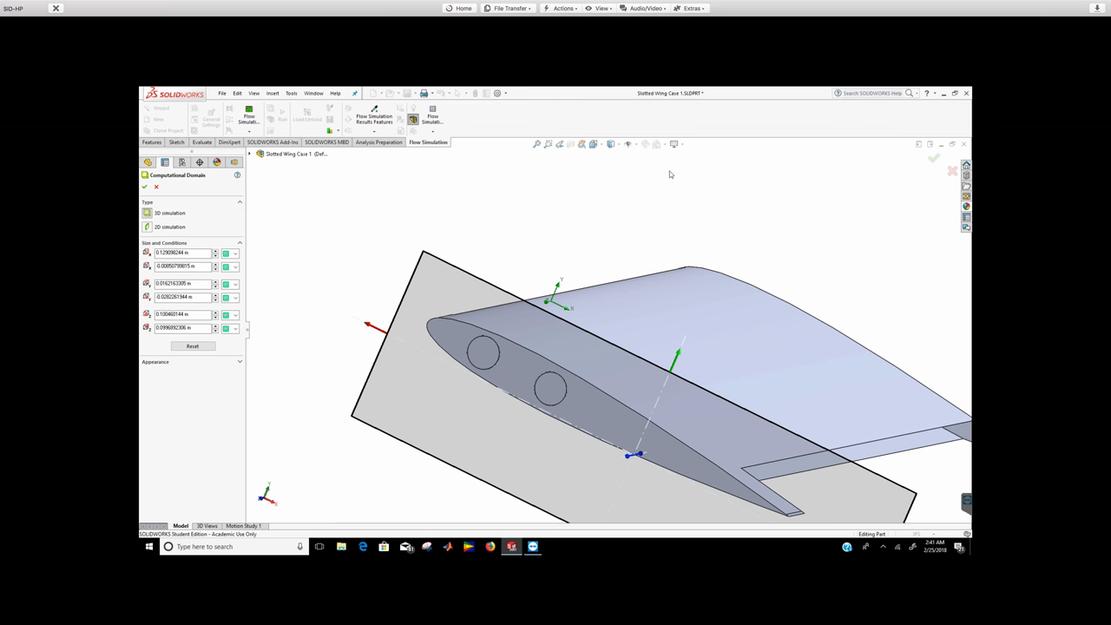
mouse_move(909, 160)
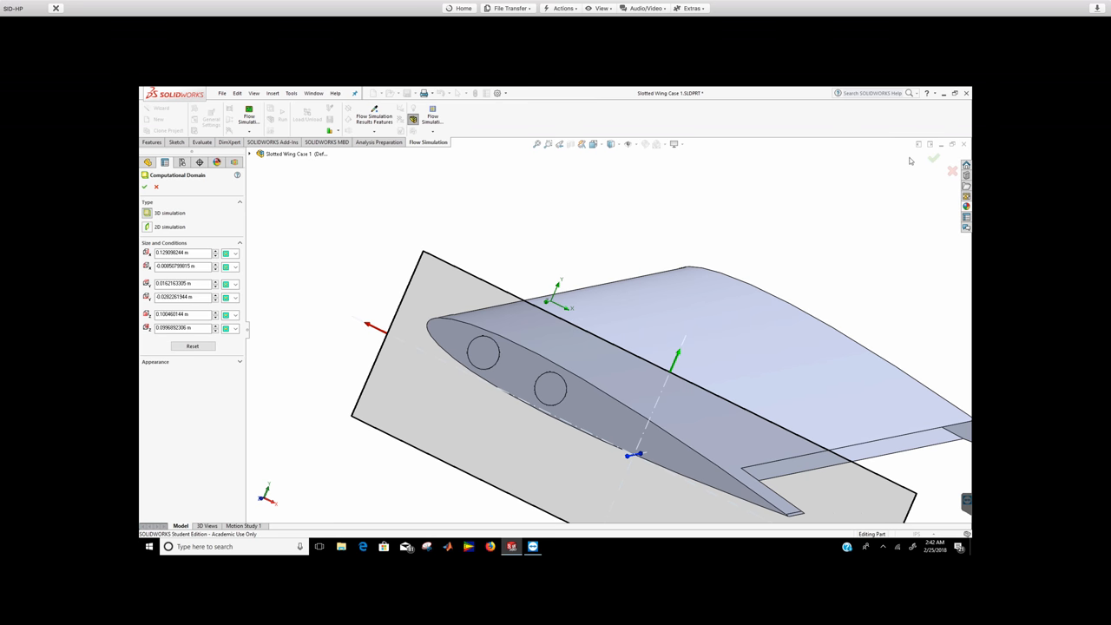
mouse_move(255, 66)
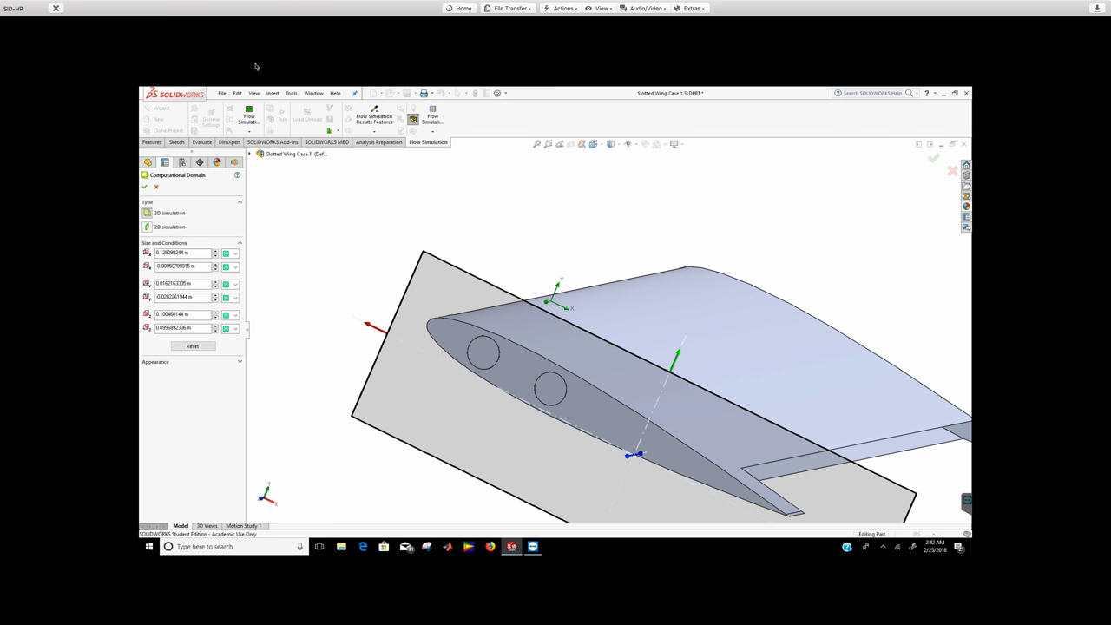